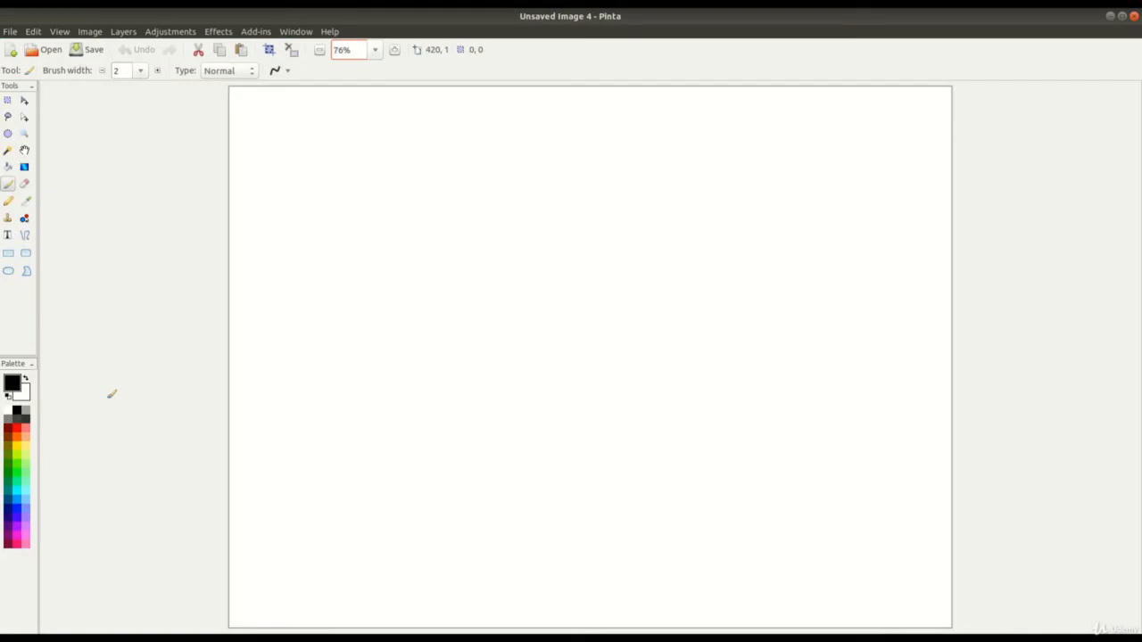
pyautogui.moveTo(902, 136)
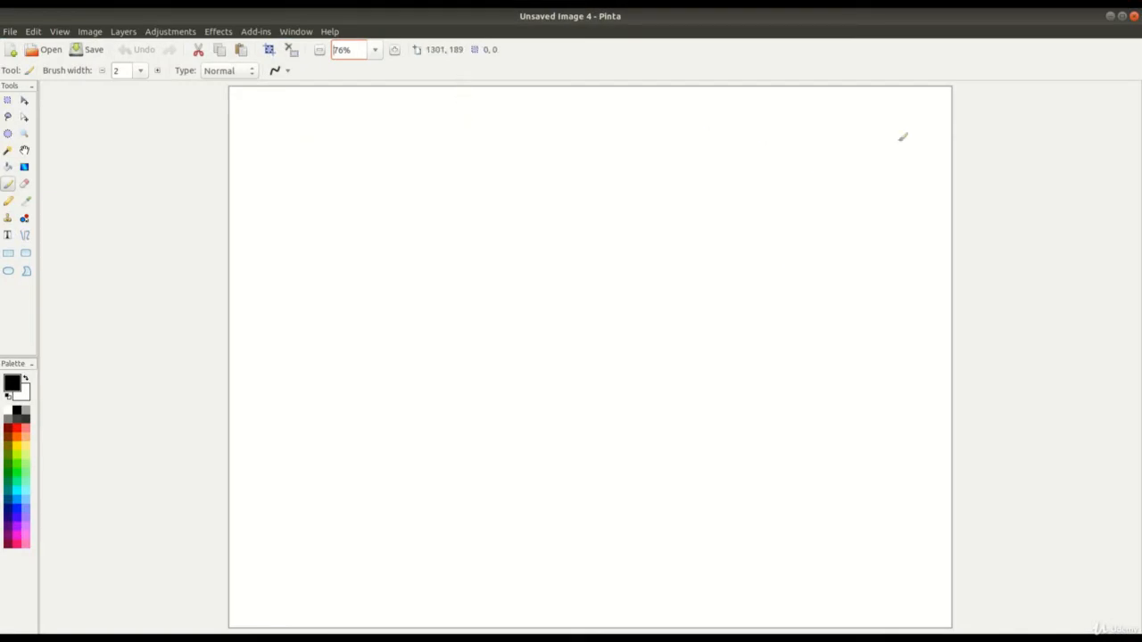
pyautogui.moveTo(906, 54)
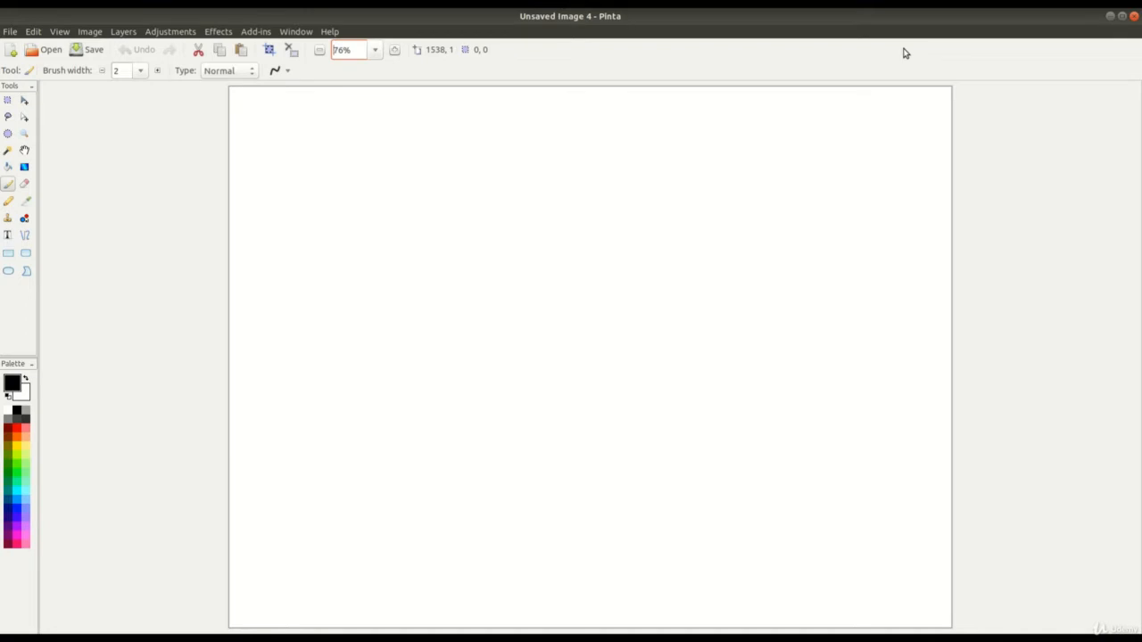
pyautogui.moveTo(524, 158)
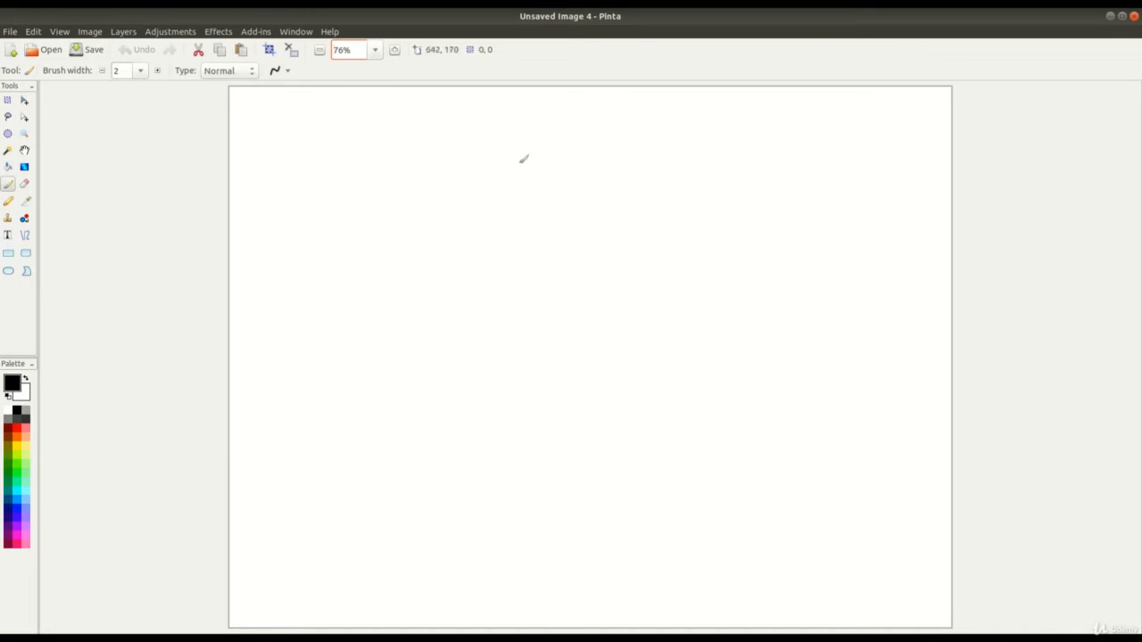
pyautogui.moveTo(366, 220)
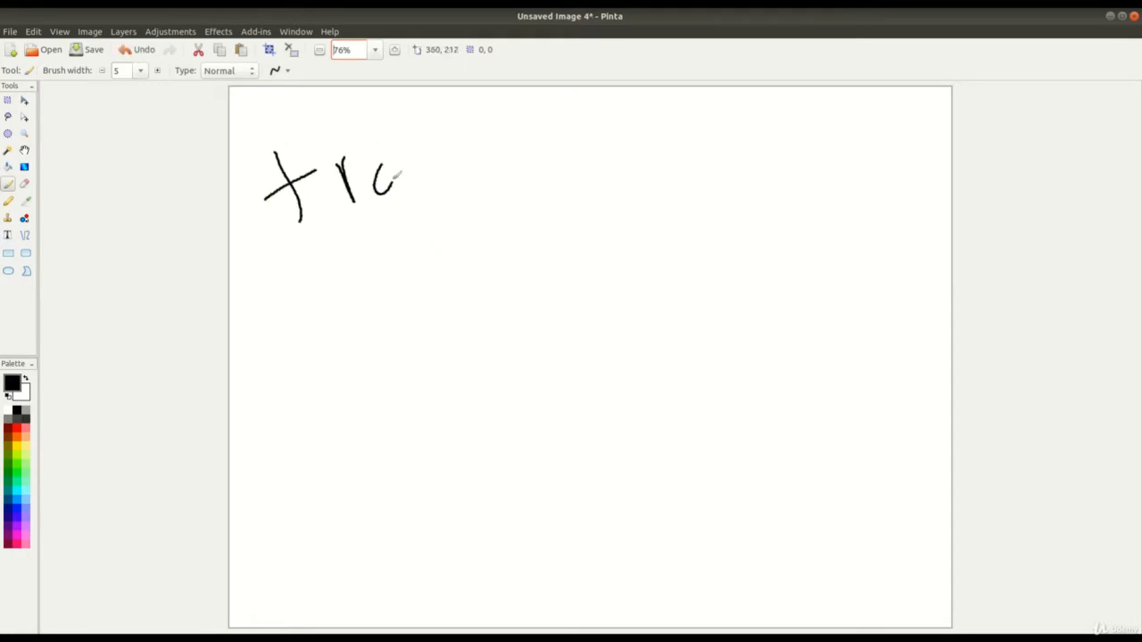
# - Write a first attempt at 'train' on the canvas, then undo it
pyautogui.moveTo(375, 130); pyautogui.dragTo(312, 263)
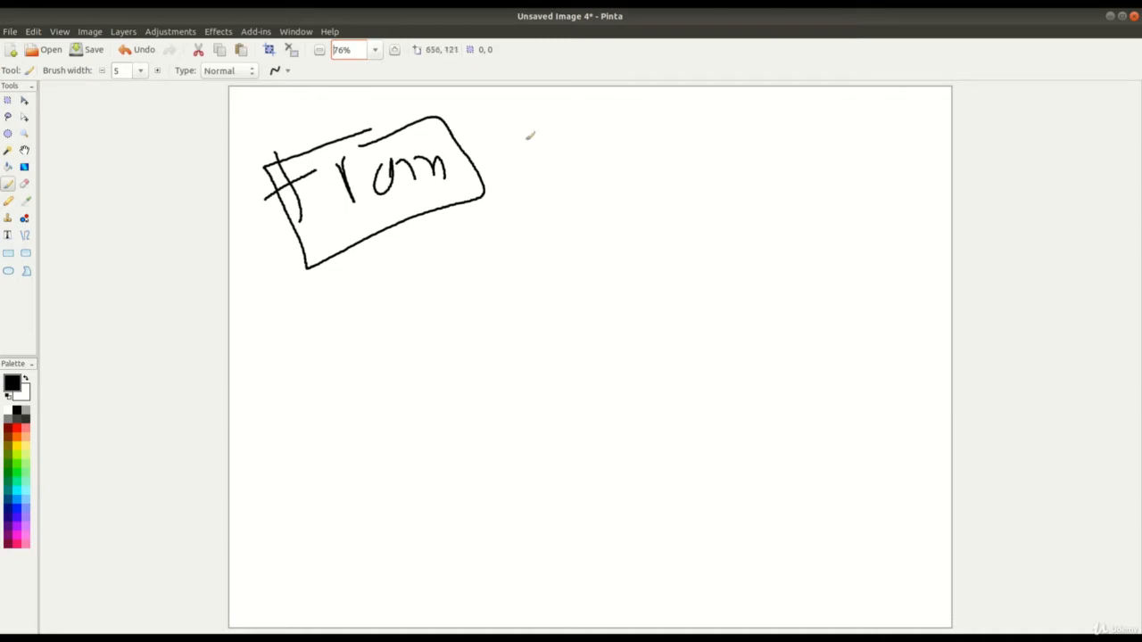
pyautogui.moveTo(531, 134); pyautogui.dragTo(696, 214)
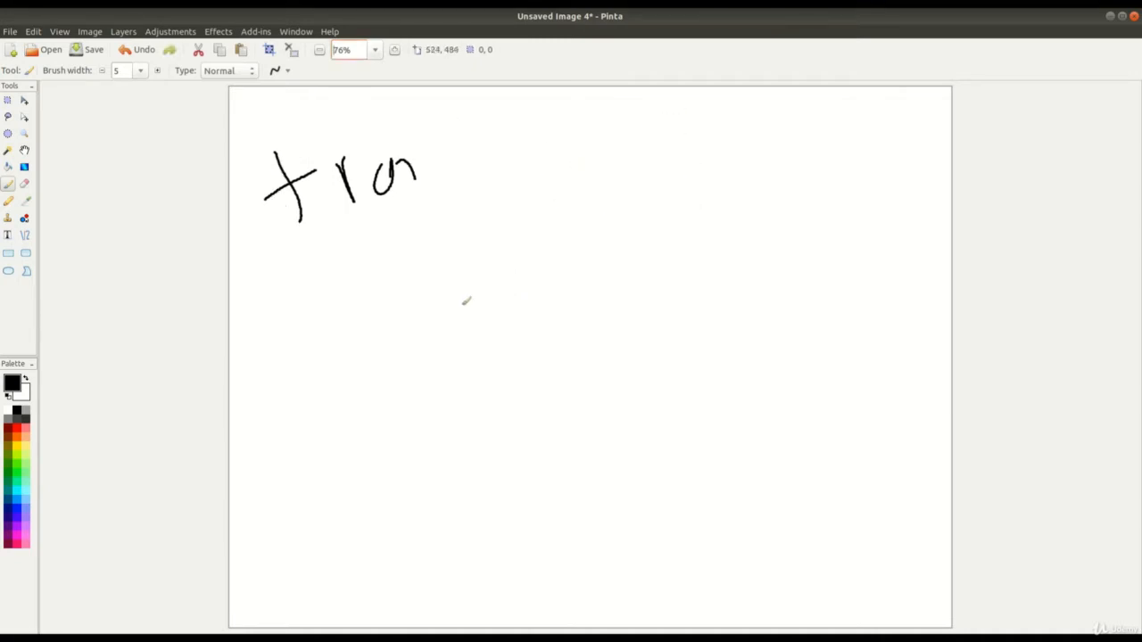
pyautogui.click(138, 49)
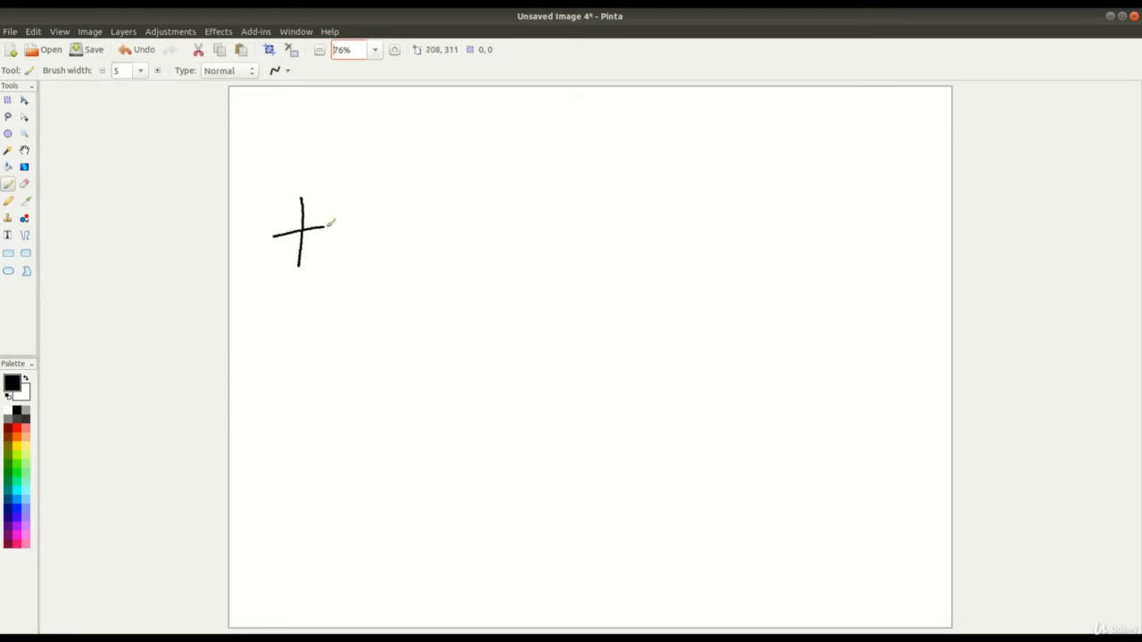
# - Rewrite 'train' and then 'Validation' in a row across the canvas
pyautogui.moveTo(330, 223); pyautogui.dragTo(433, 259)
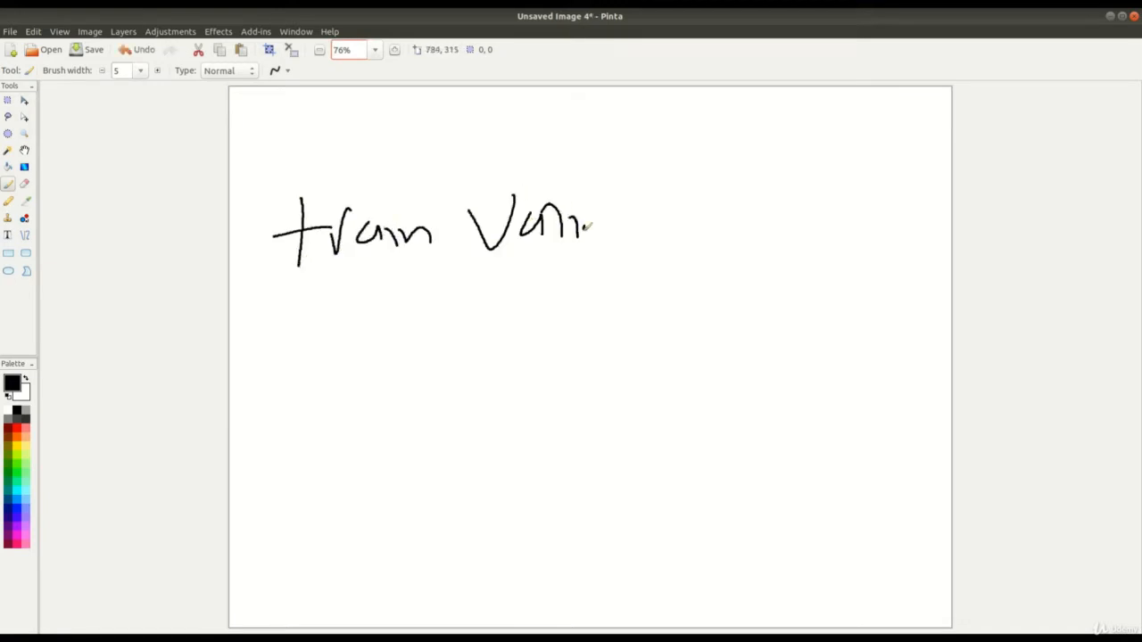
pyautogui.moveTo(589, 223); pyautogui.dragTo(709, 227)
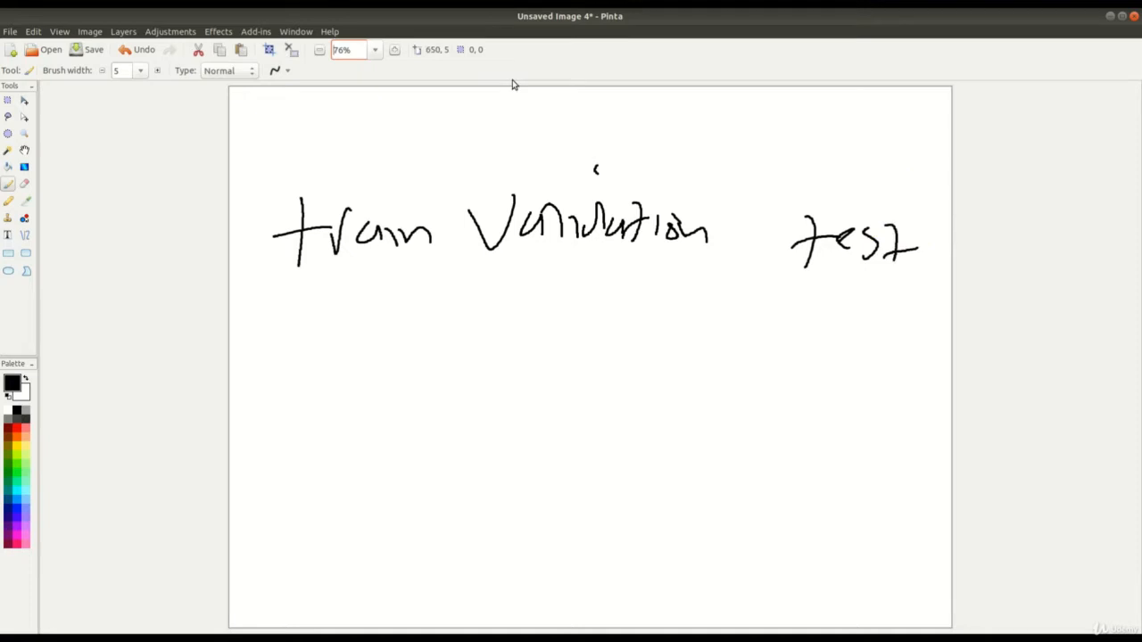
pyautogui.moveTo(611, 226)
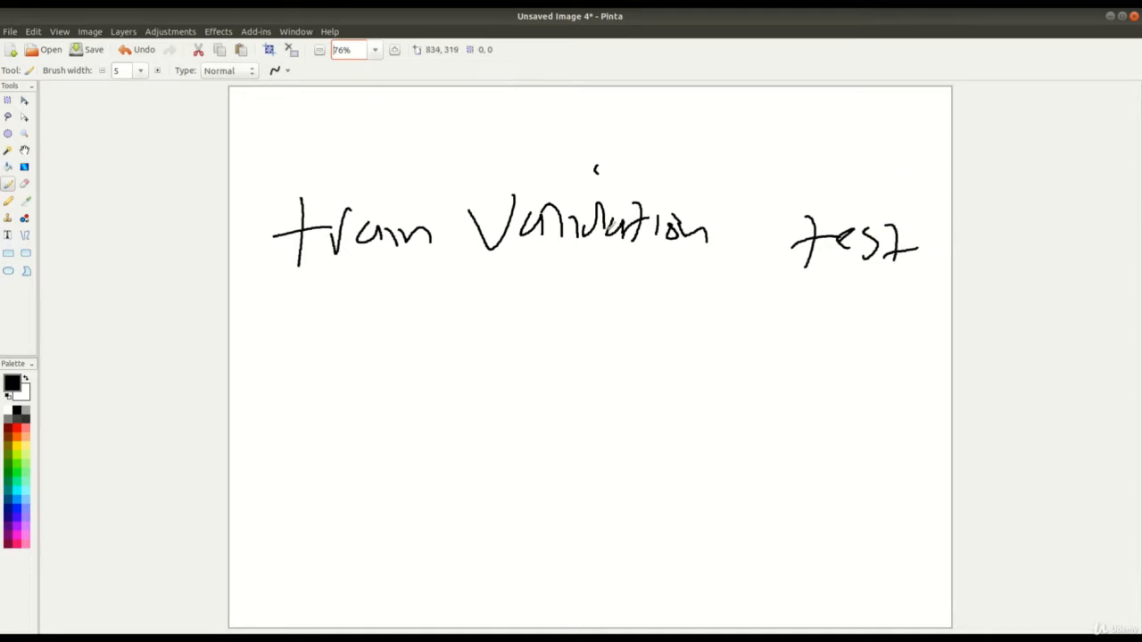
pyautogui.moveTo(616, 183)
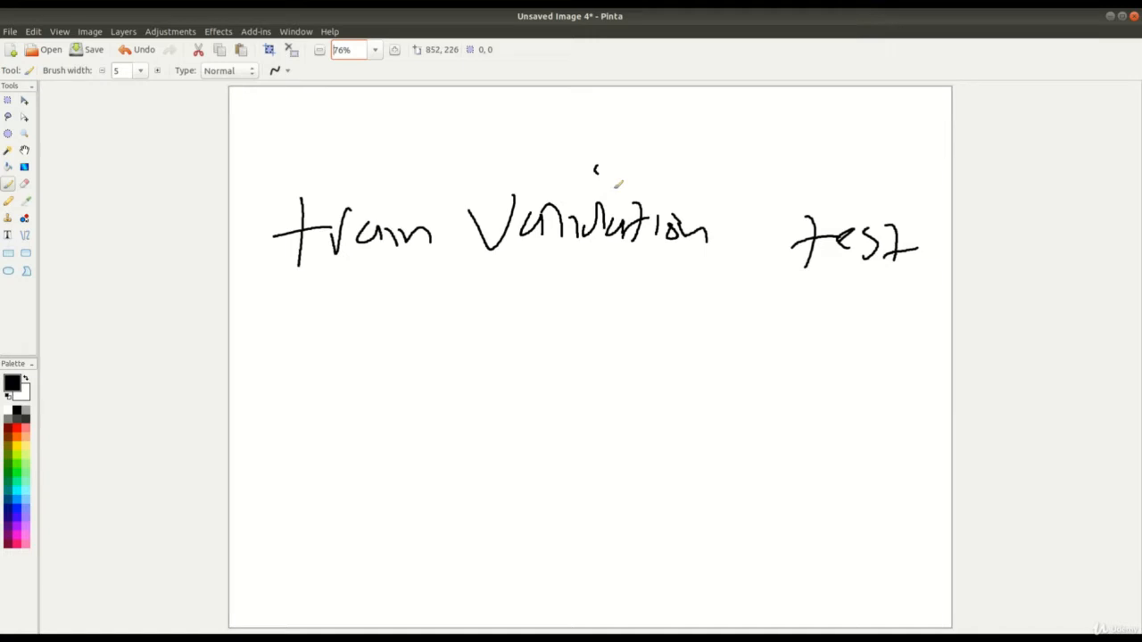
# - Draw hand-drawn black boxes around Validation, train and test
pyautogui.moveTo(682, 147); pyautogui.dragTo(714, 263)
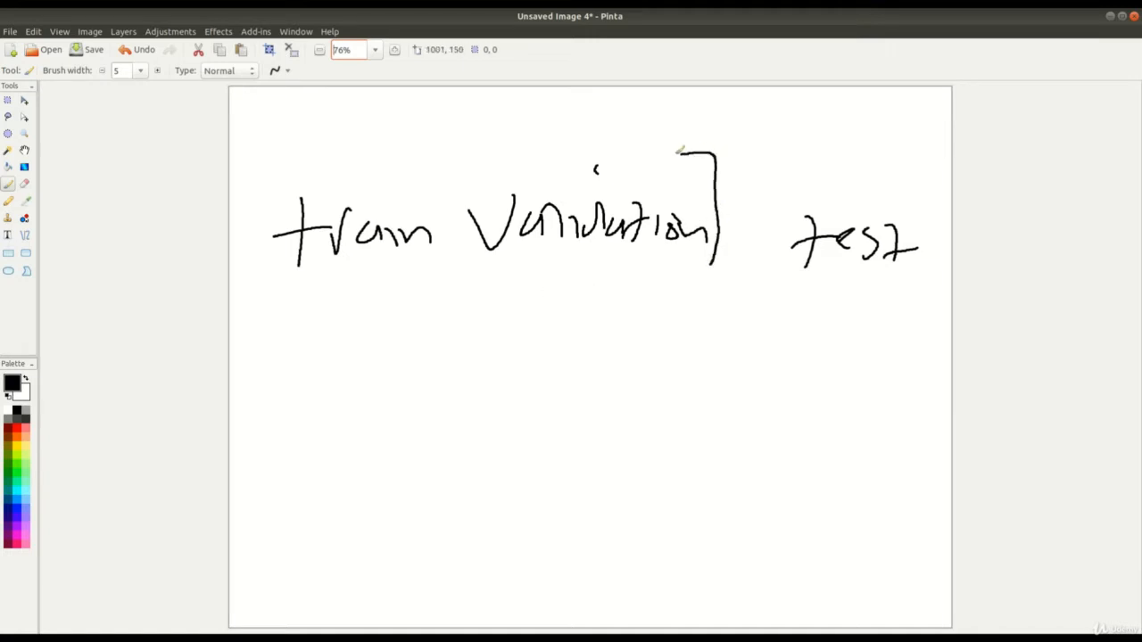
pyautogui.moveTo(679, 152); pyautogui.dragTo(718, 285)
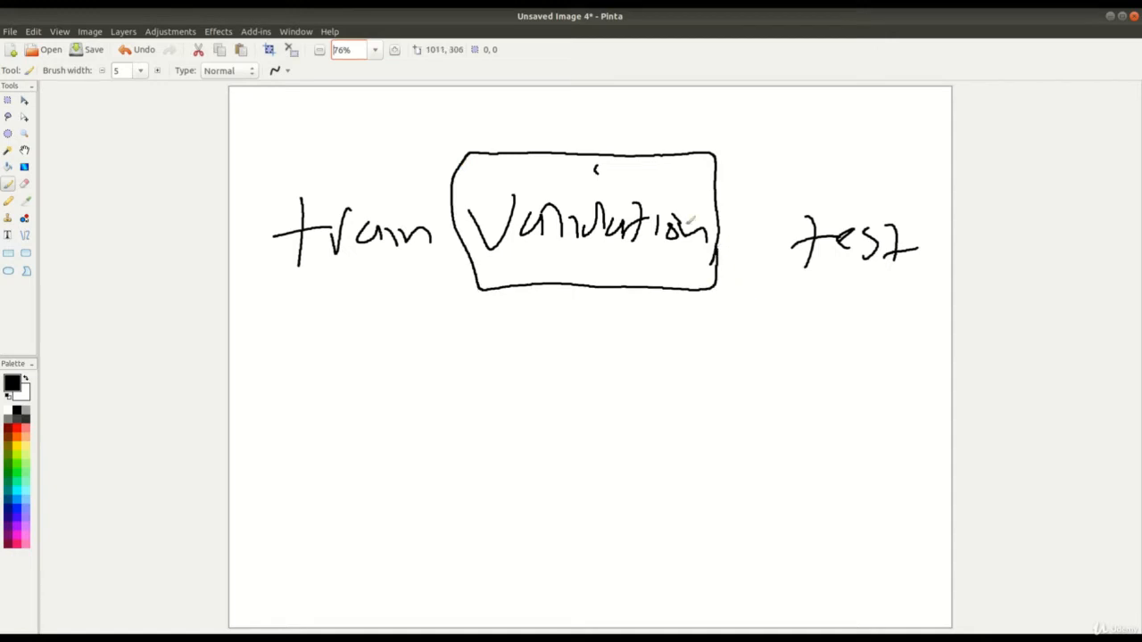
pyautogui.moveTo(267, 192); pyautogui.dragTo(278, 254)
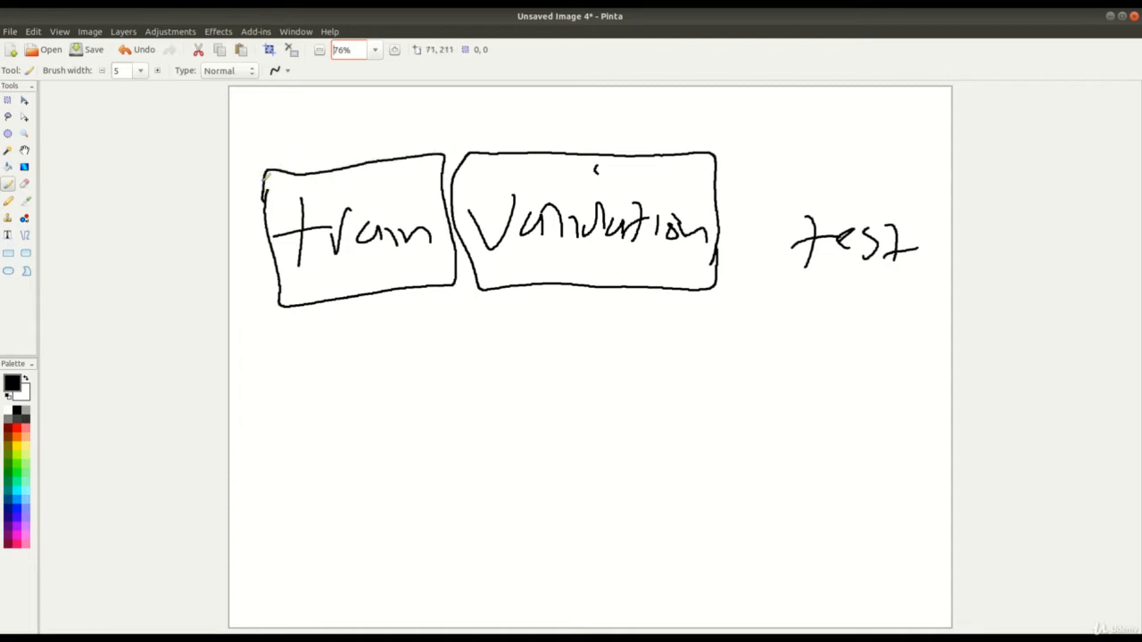
pyautogui.moveTo(787, 218); pyautogui.dragTo(784, 273)
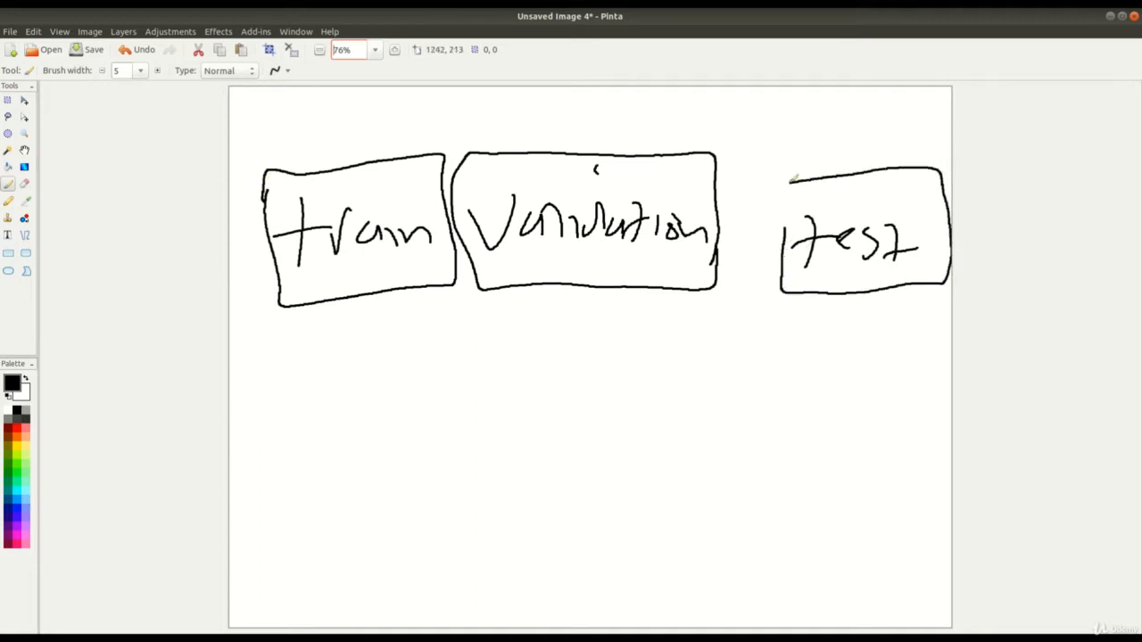
pyautogui.moveTo(799, 178); pyautogui.dragTo(776, 259)
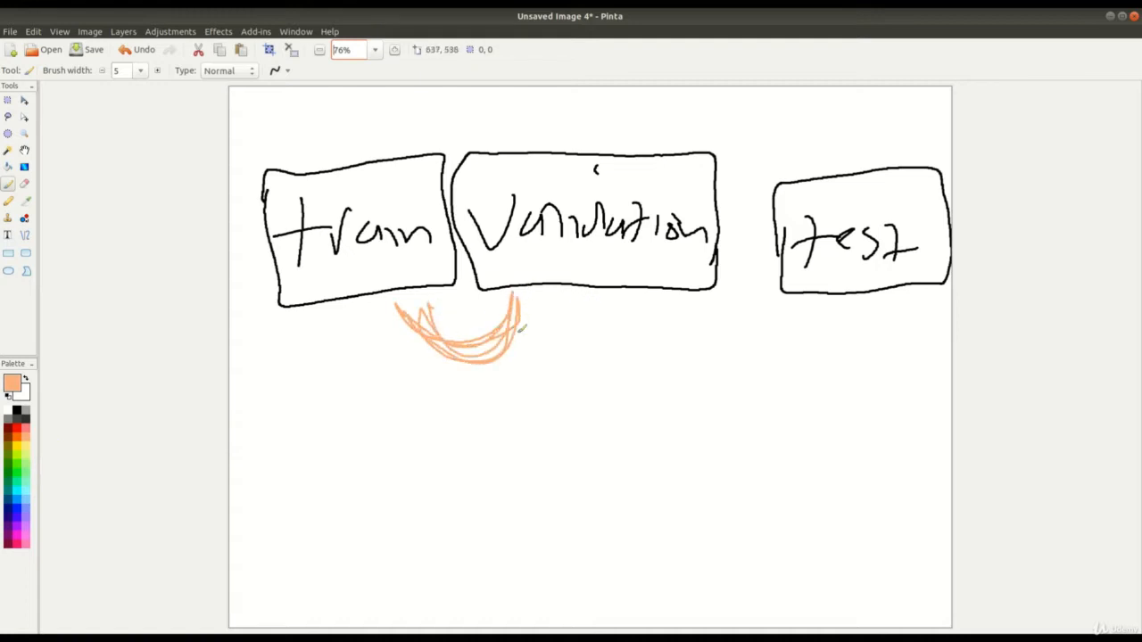
# - Switch to green and draw a line linking Validation to the test box
pyautogui.click(12, 382)
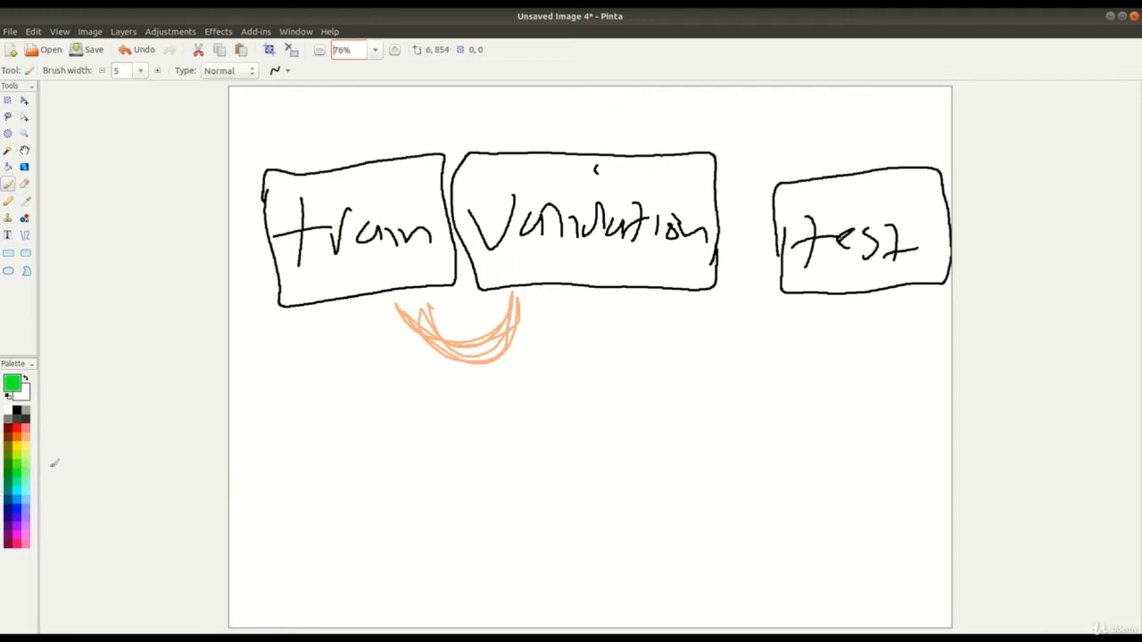
pyautogui.moveTo(516, 338); pyautogui.dragTo(847, 299)
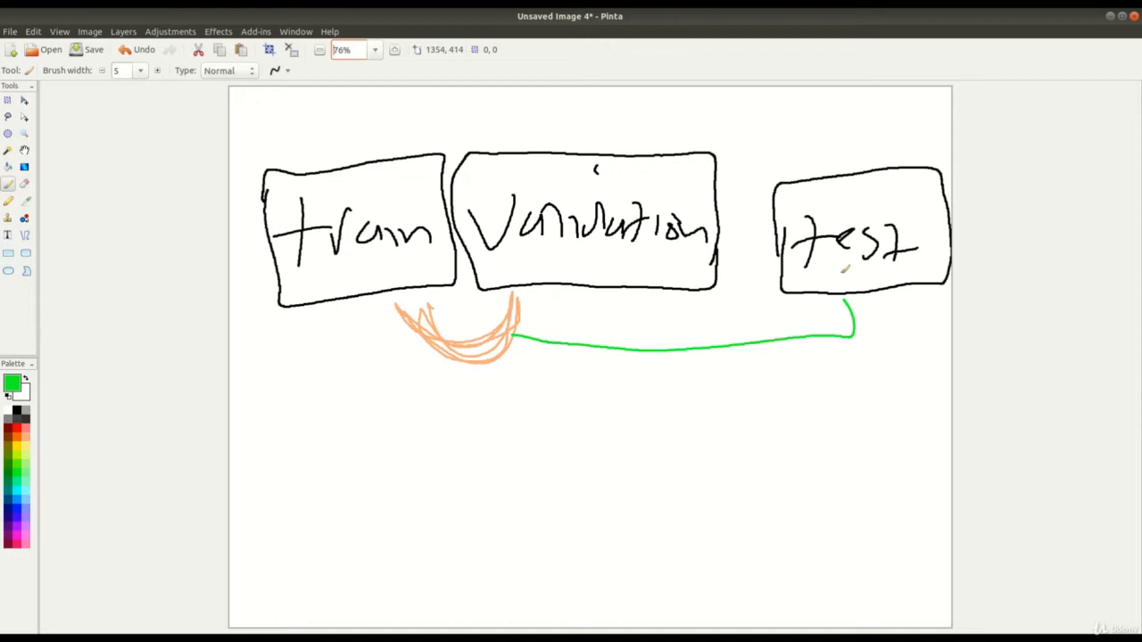
pyautogui.moveTo(408, 361)
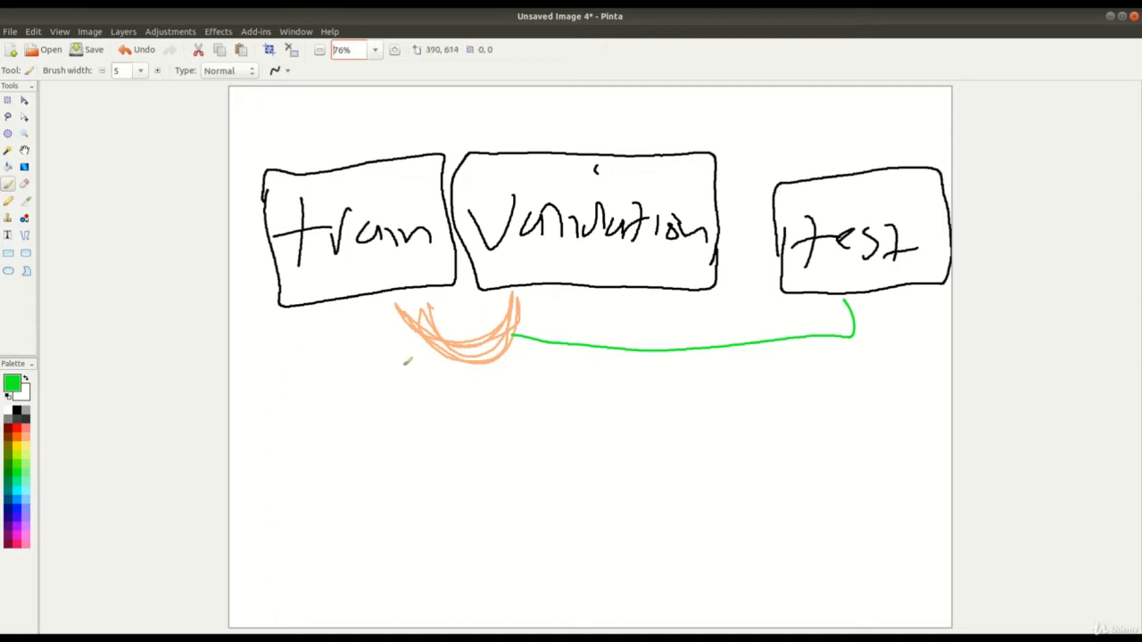
pyautogui.moveTo(324, 387)
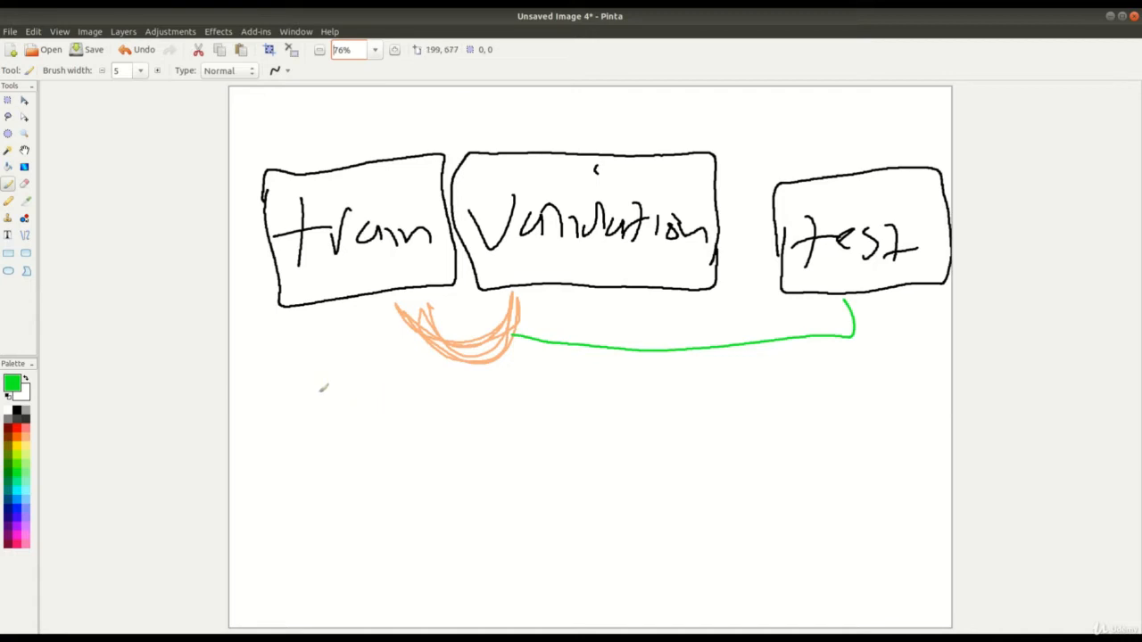
pyautogui.moveTo(629, 370)
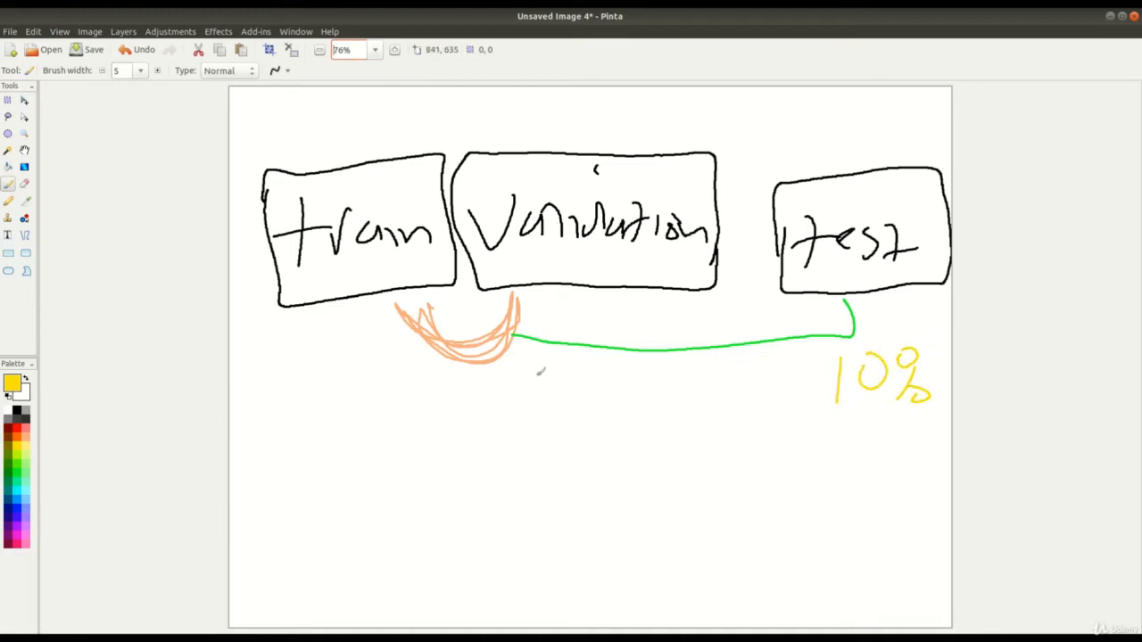
pyautogui.moveTo(294, 390)
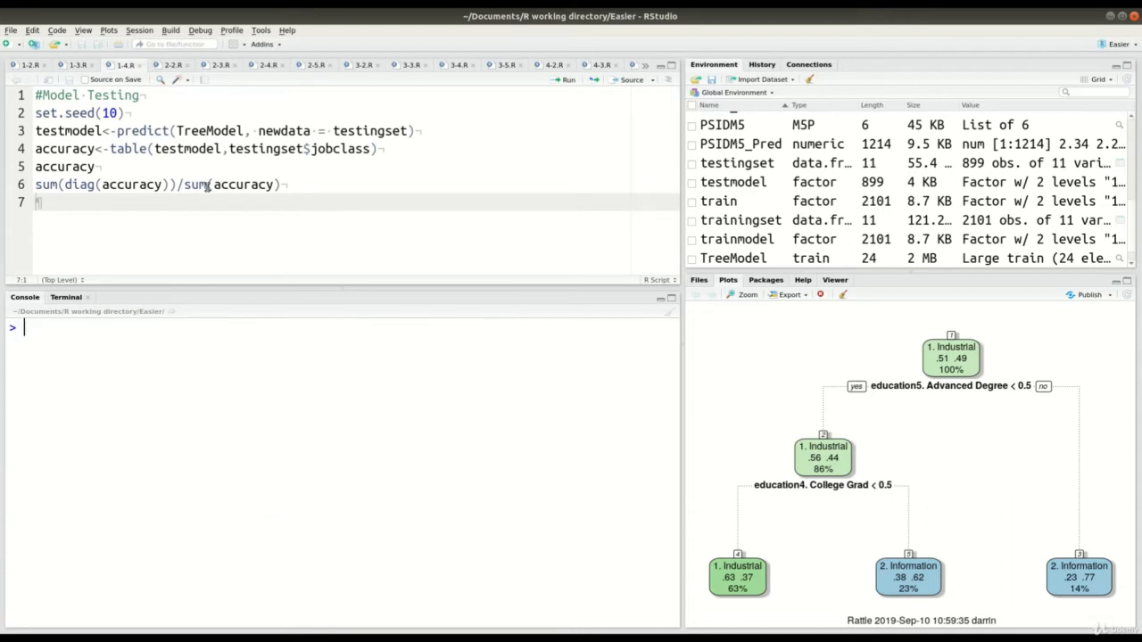
pyautogui.moveTo(335, 288)
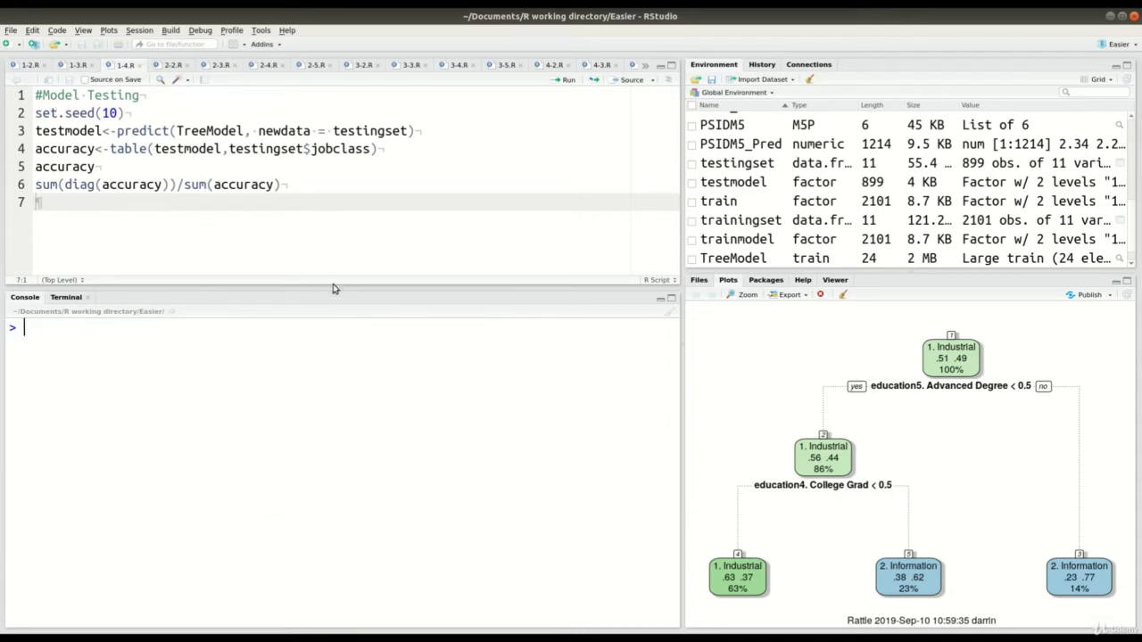
pyautogui.moveTo(669, 432)
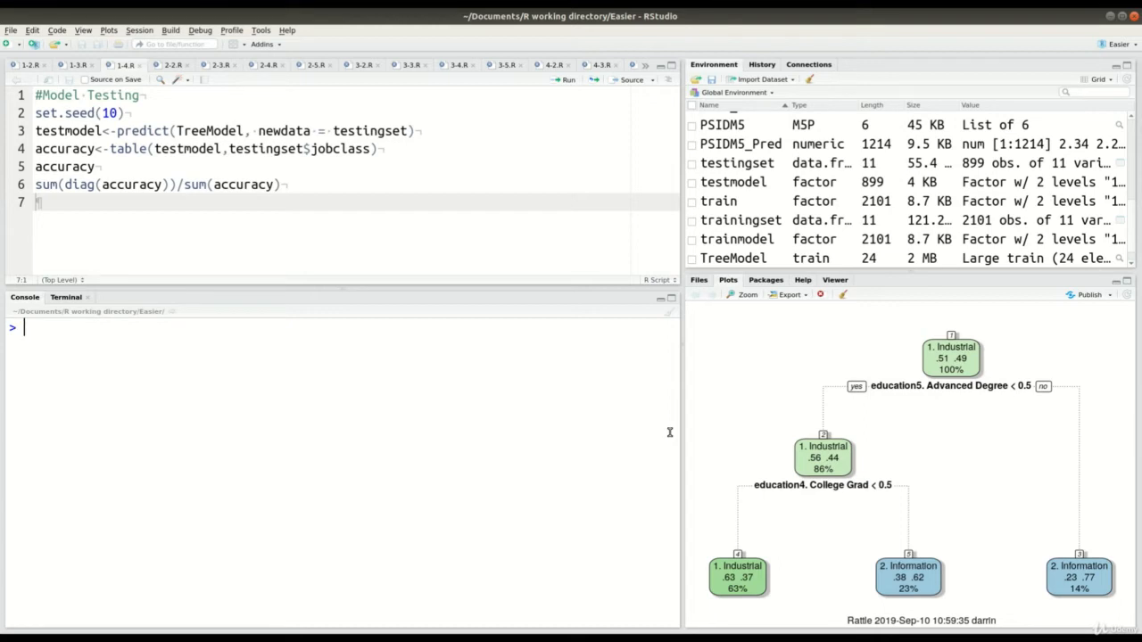
pyautogui.moveTo(737, 517)
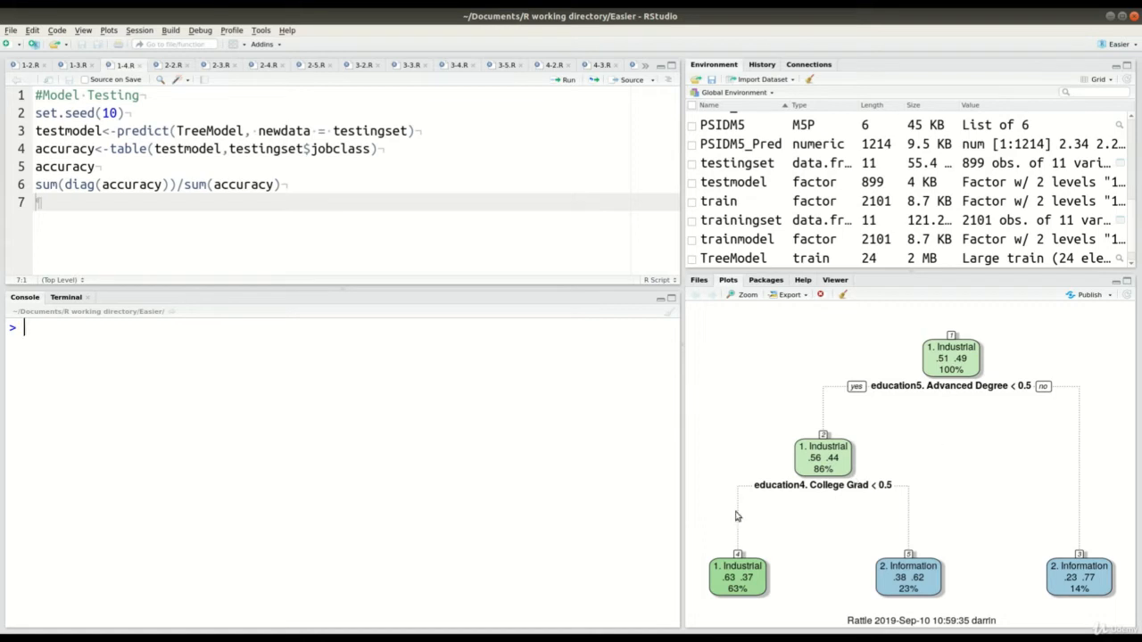
pyautogui.moveTo(723, 529)
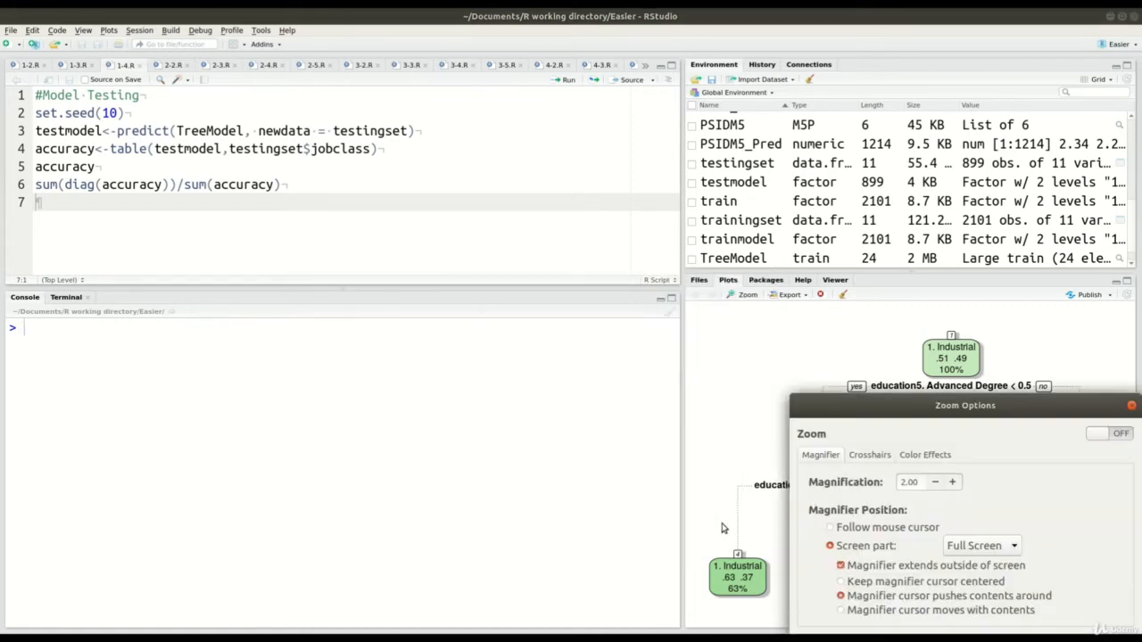
pyautogui.click(1116, 433)
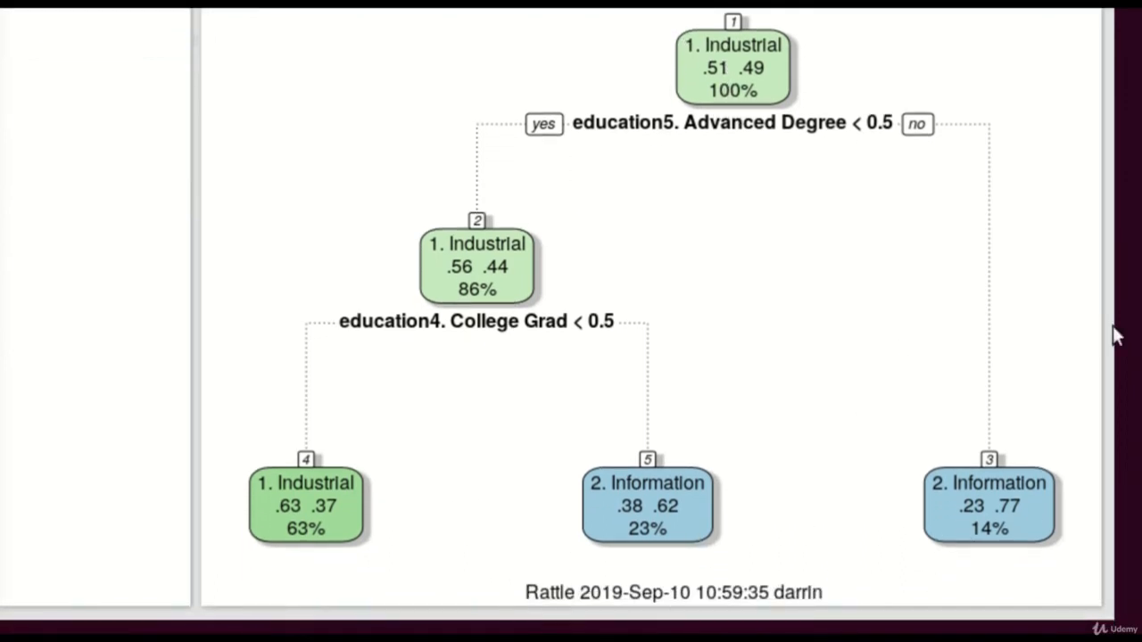
pyautogui.moveTo(629, 174)
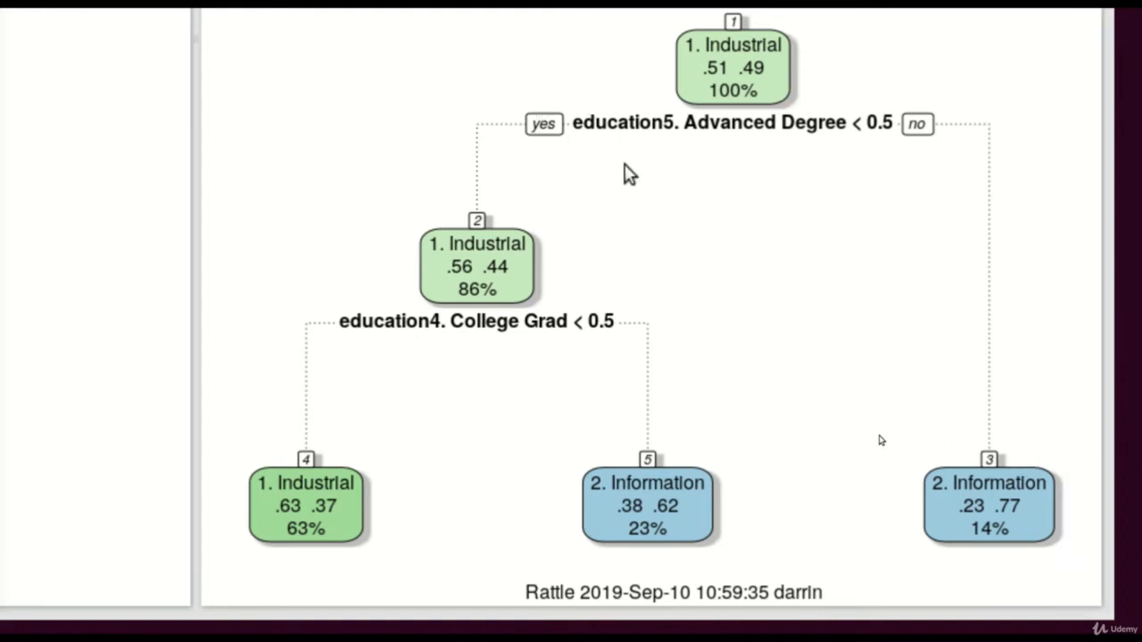
pyautogui.moveTo(457, 401)
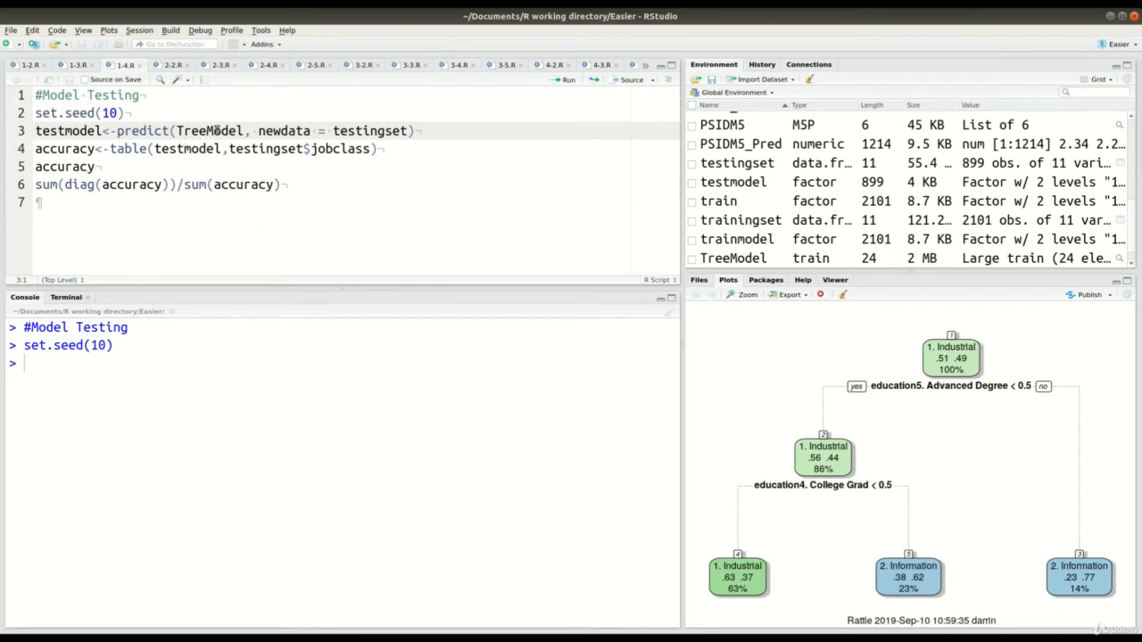
# - Select the TreeModel name in the prediction line and type 'testmod'
pyautogui.doubleClick(209, 130)
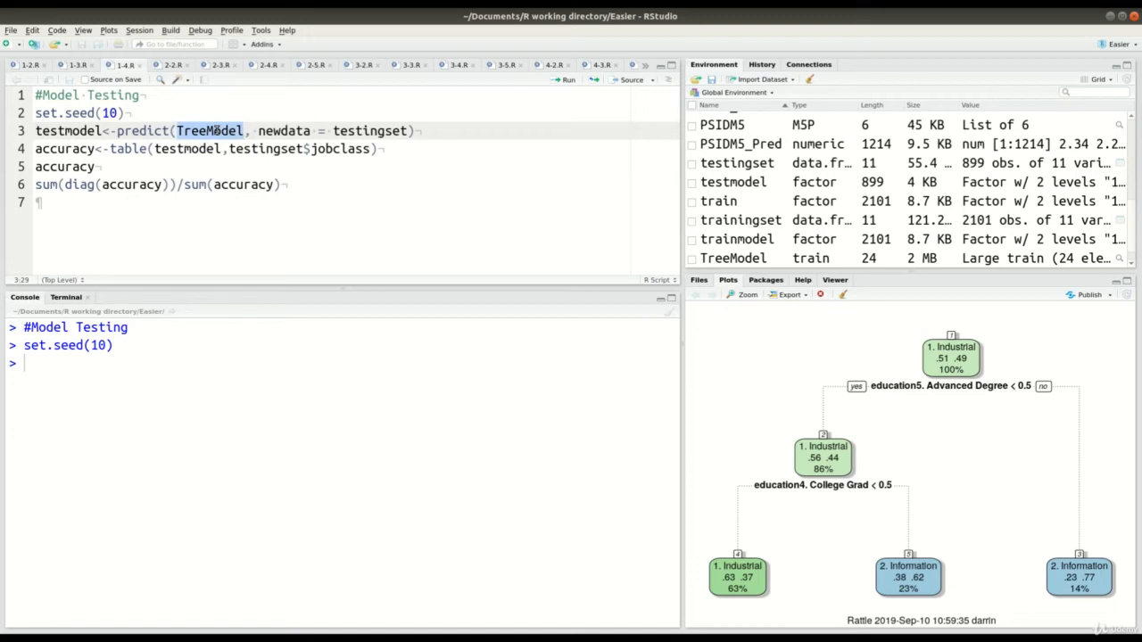
pyautogui.doubleClick(369, 130)
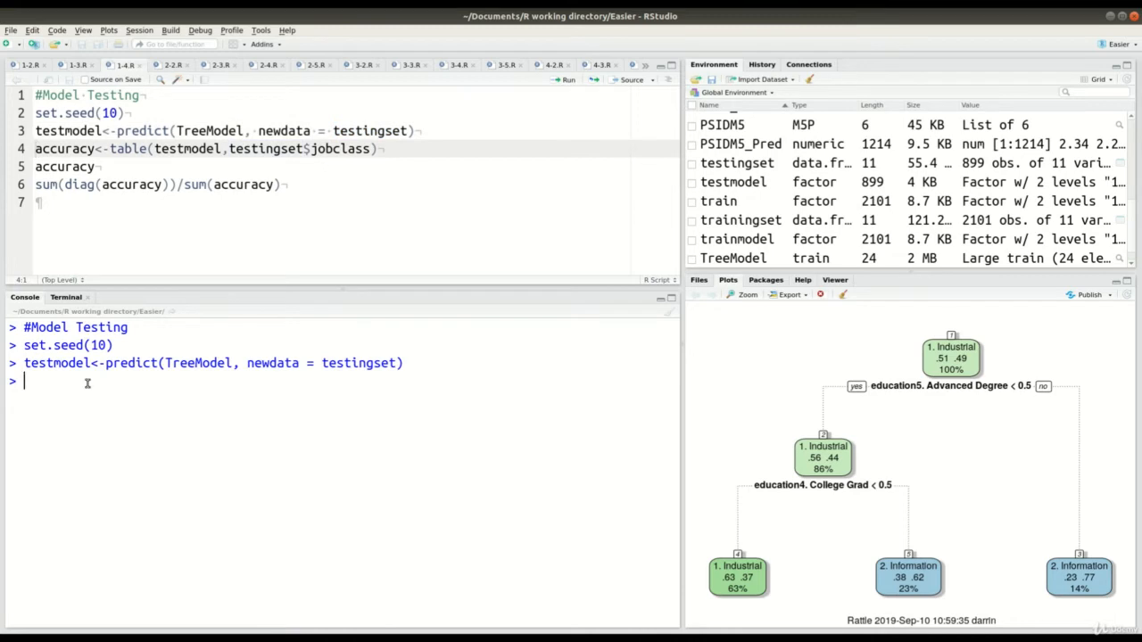
pyautogui.write('testmod')
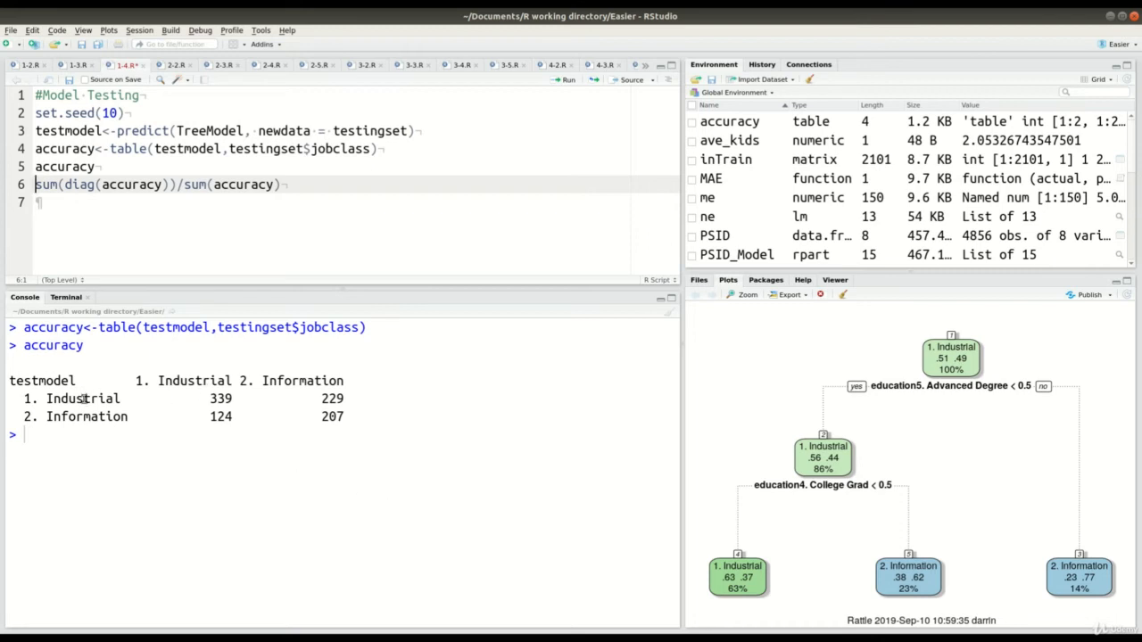
pyautogui.moveTo(258, 403)
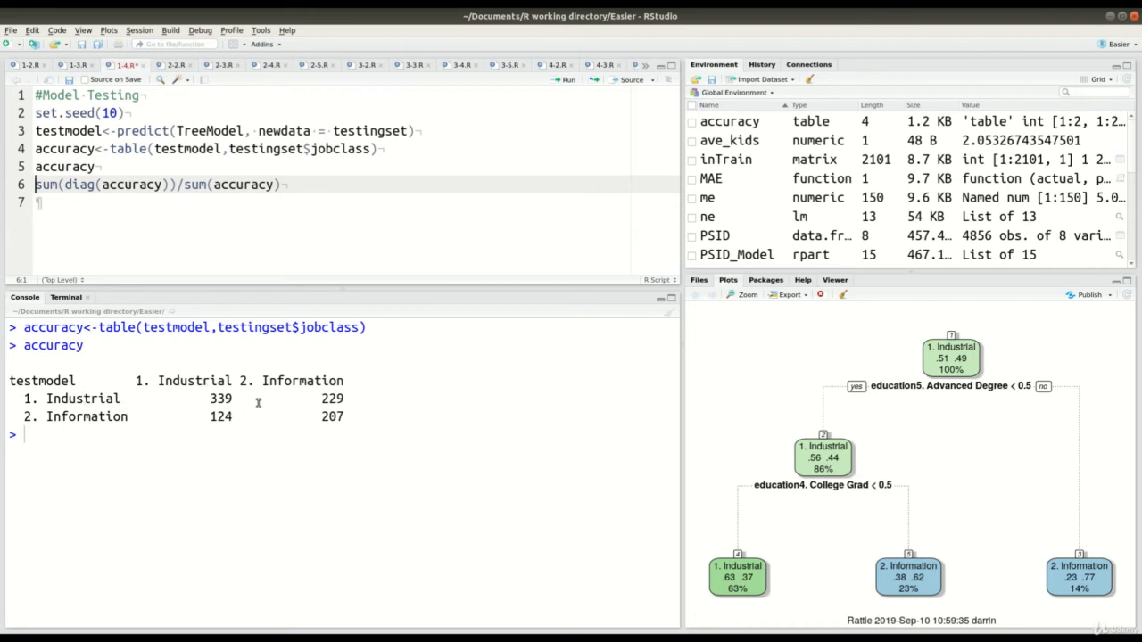
pyautogui.moveTo(357, 419)
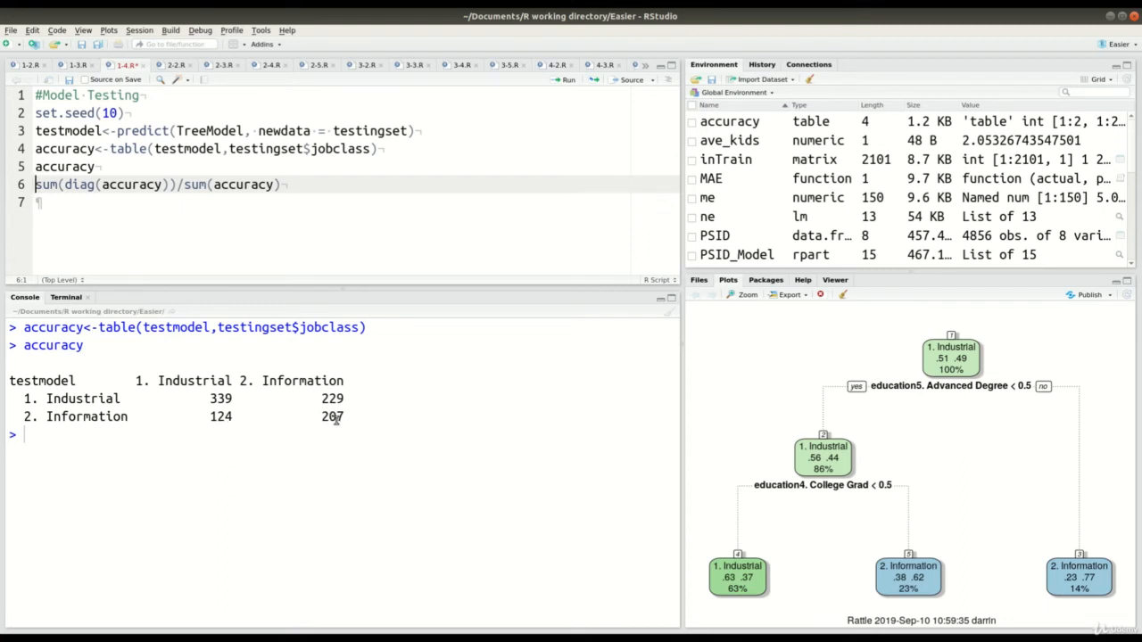
pyautogui.moveTo(223, 426)
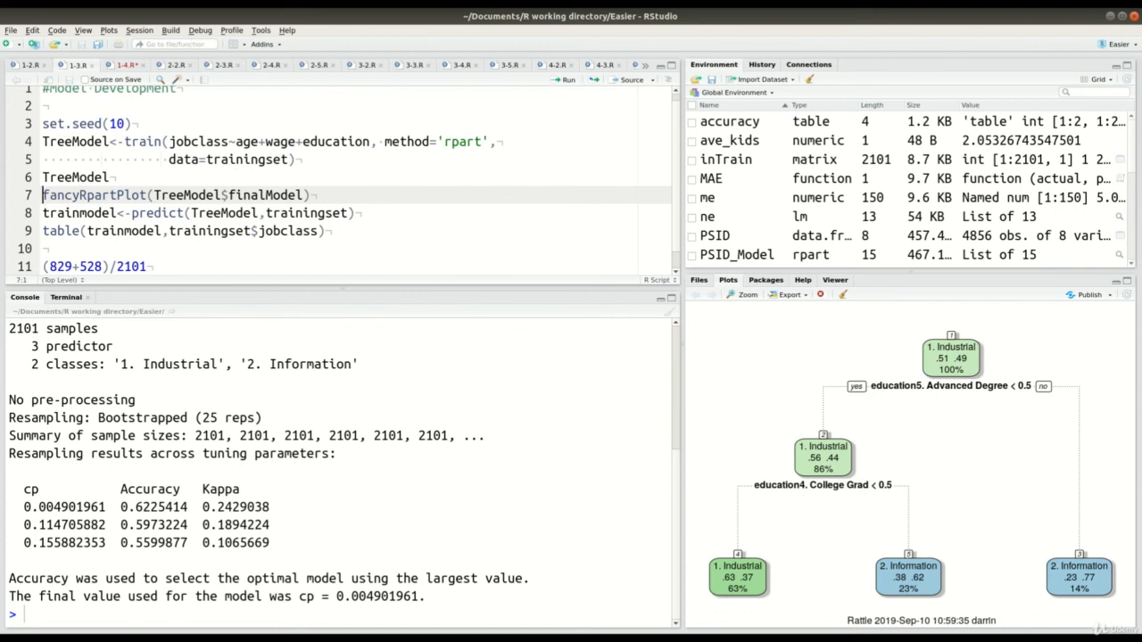
# - Return to the Model Testing script tab
pyautogui.click(127, 64)
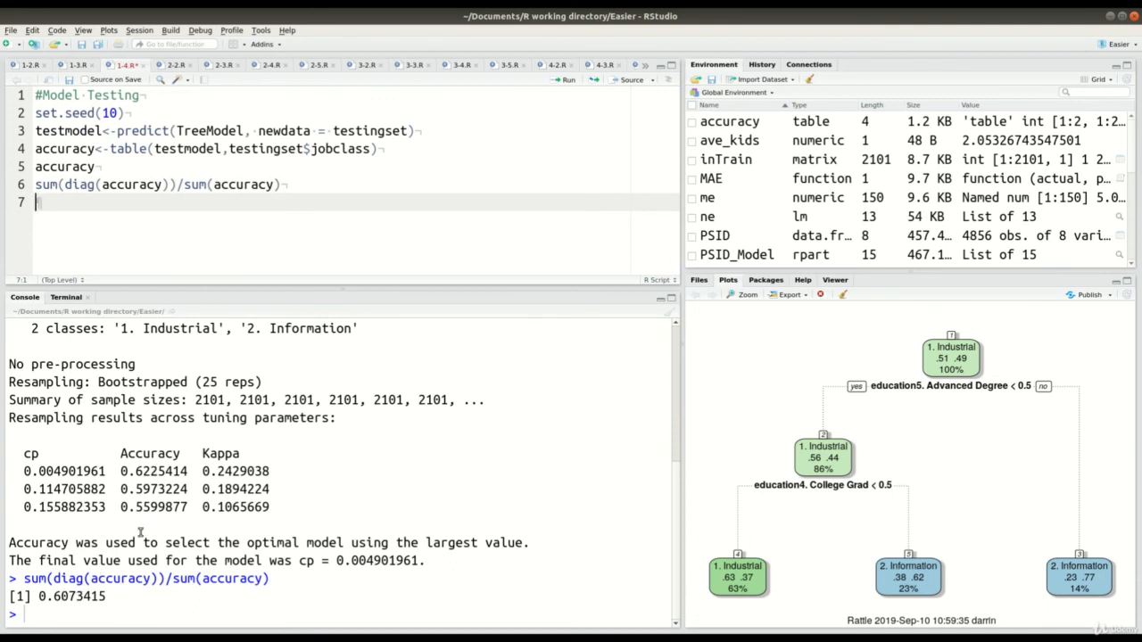
pyautogui.moveTo(212, 600)
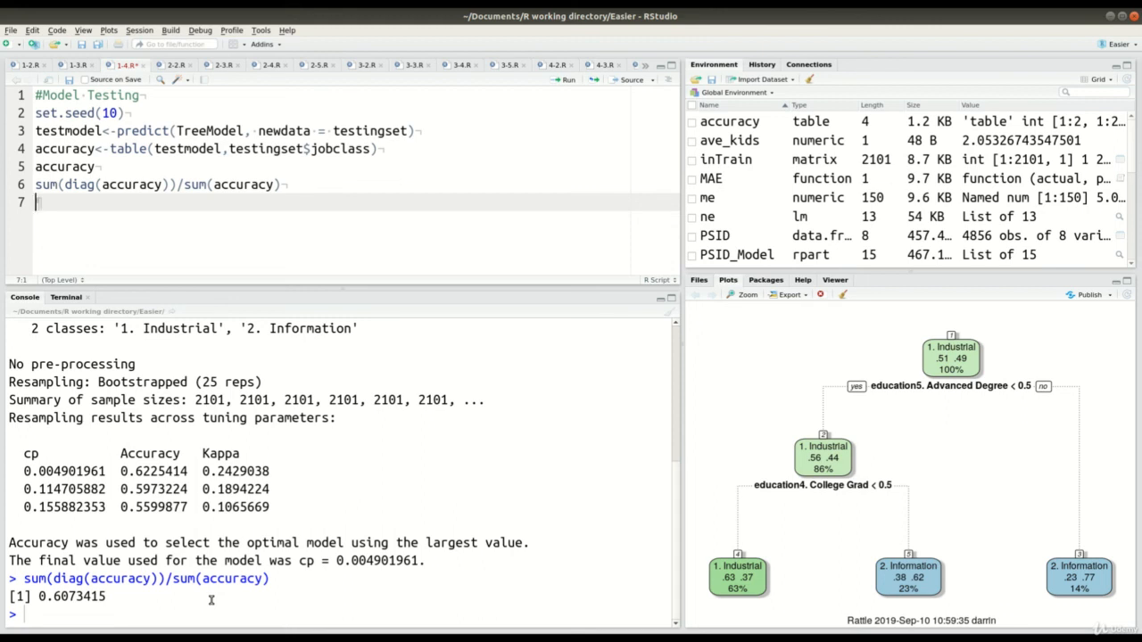
pyautogui.moveTo(416, 416)
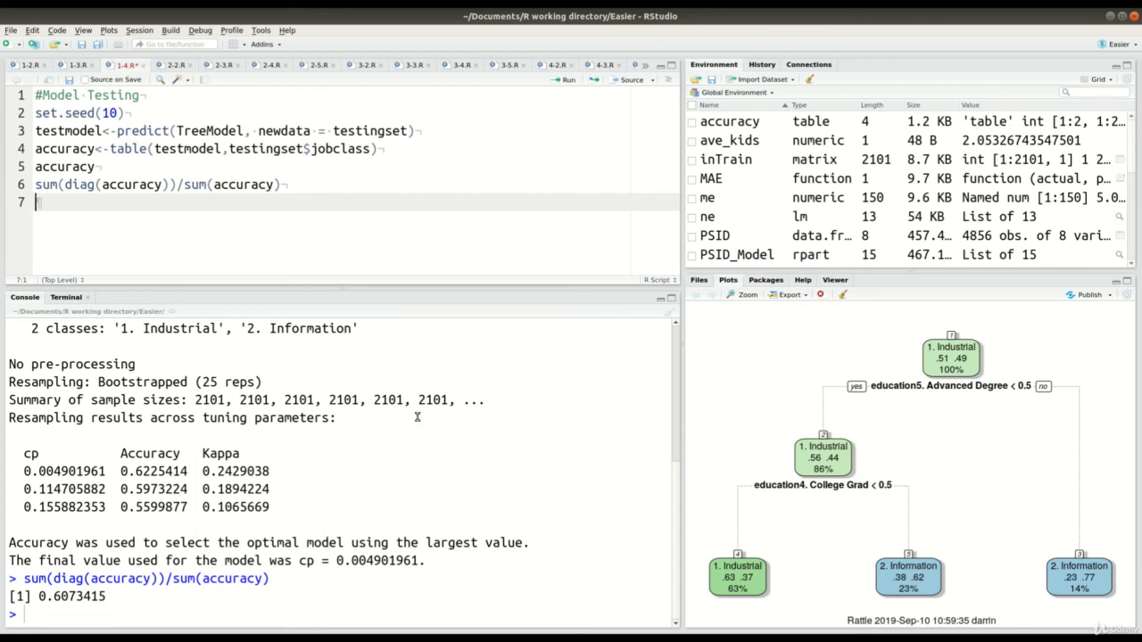